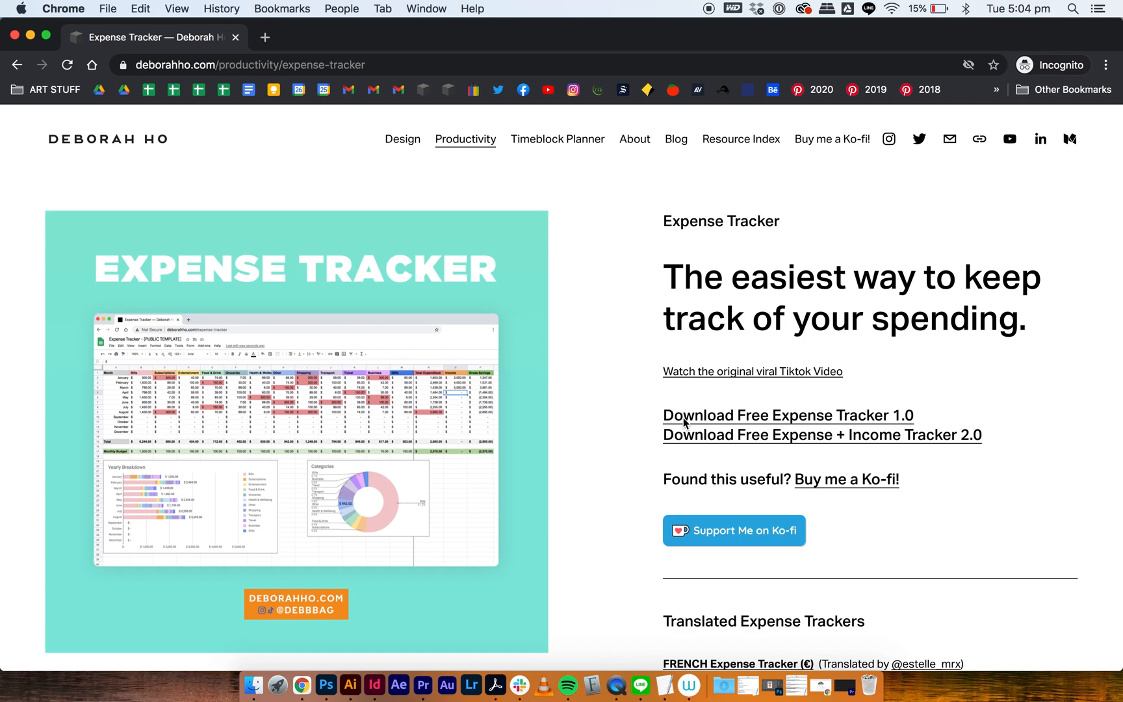
- Follow the Download Free Expense Tracker 1.0 link to the shared public download folder
click(788, 416)
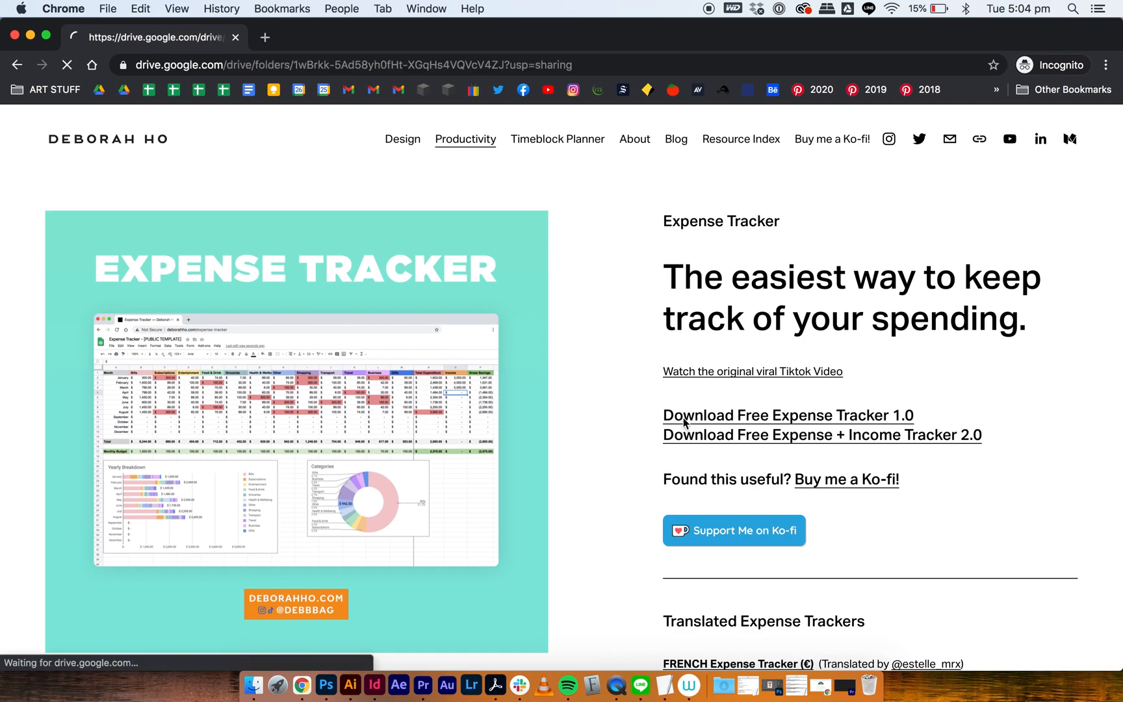
click(787, 415)
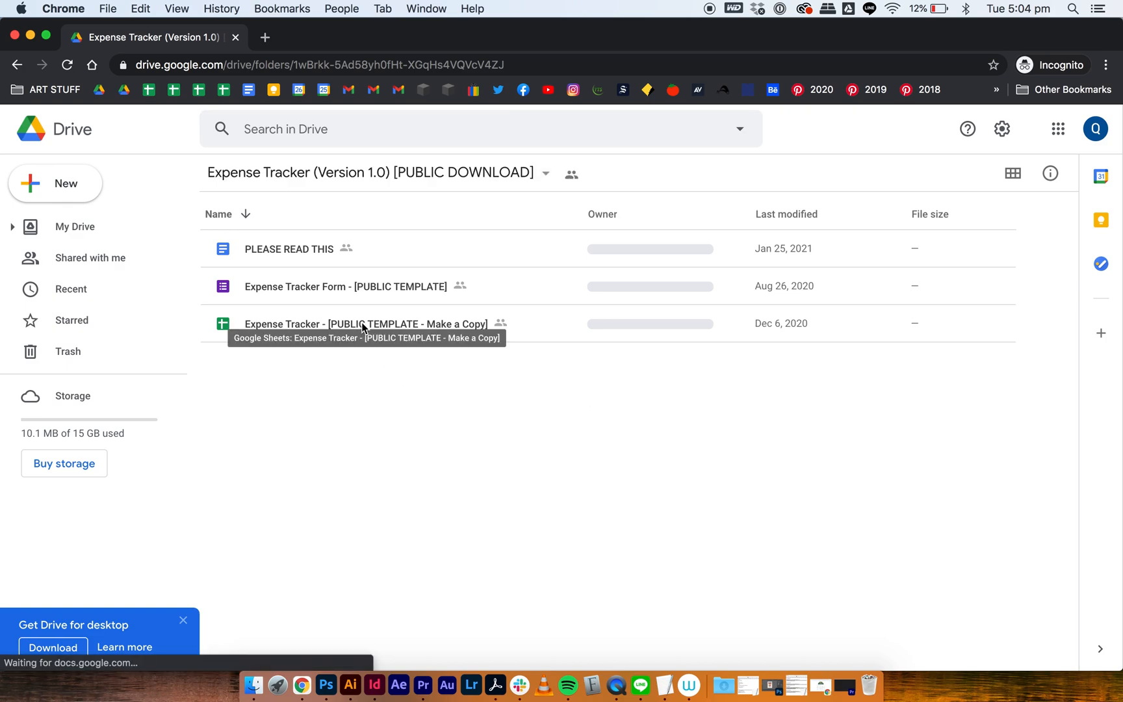
- Make a copy of the Expense Tracker template spreadsheet and show its location in My Drive
click(365, 324)
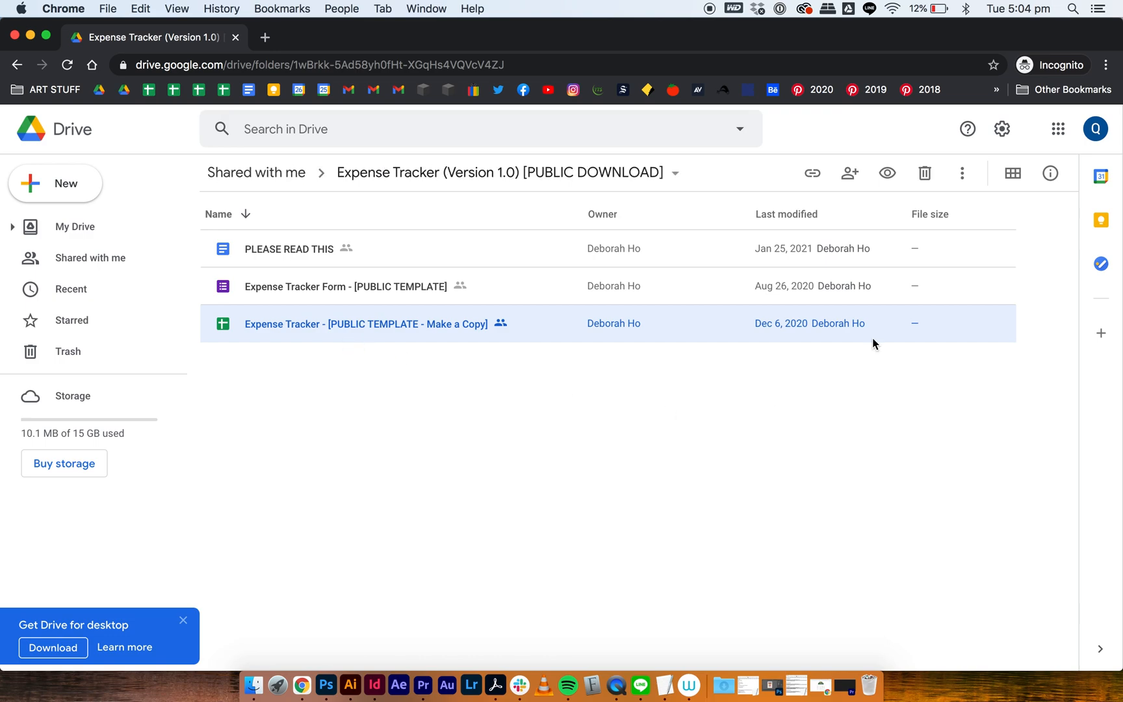
click(962, 173)
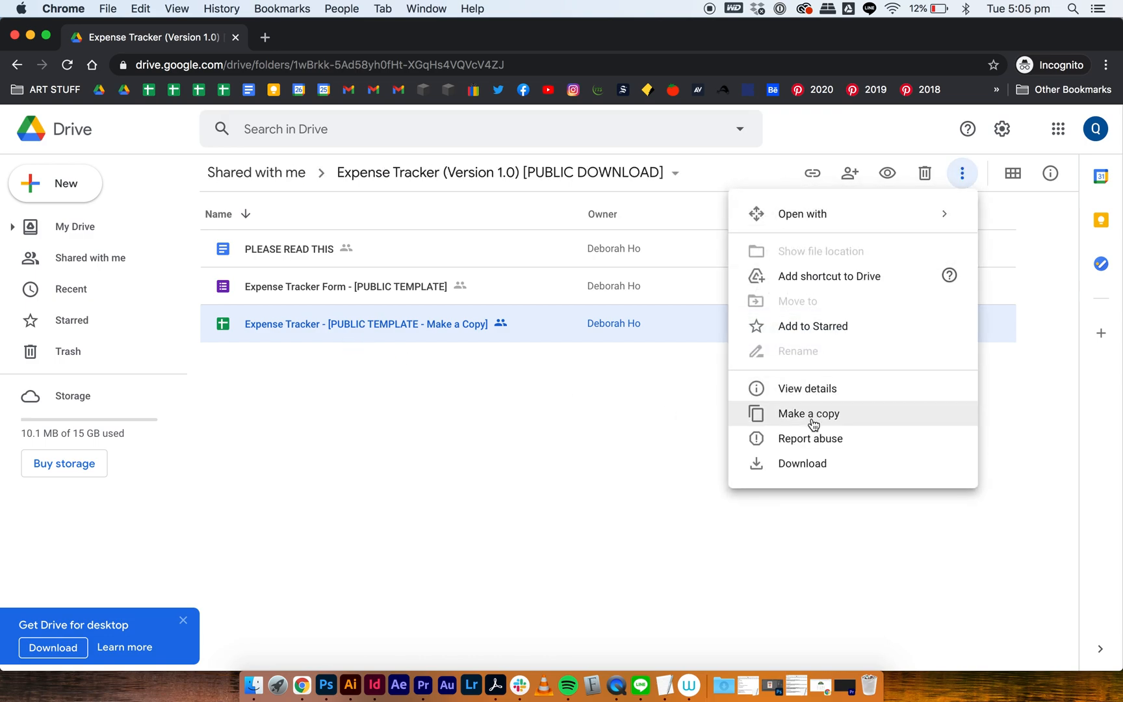
click(809, 414)
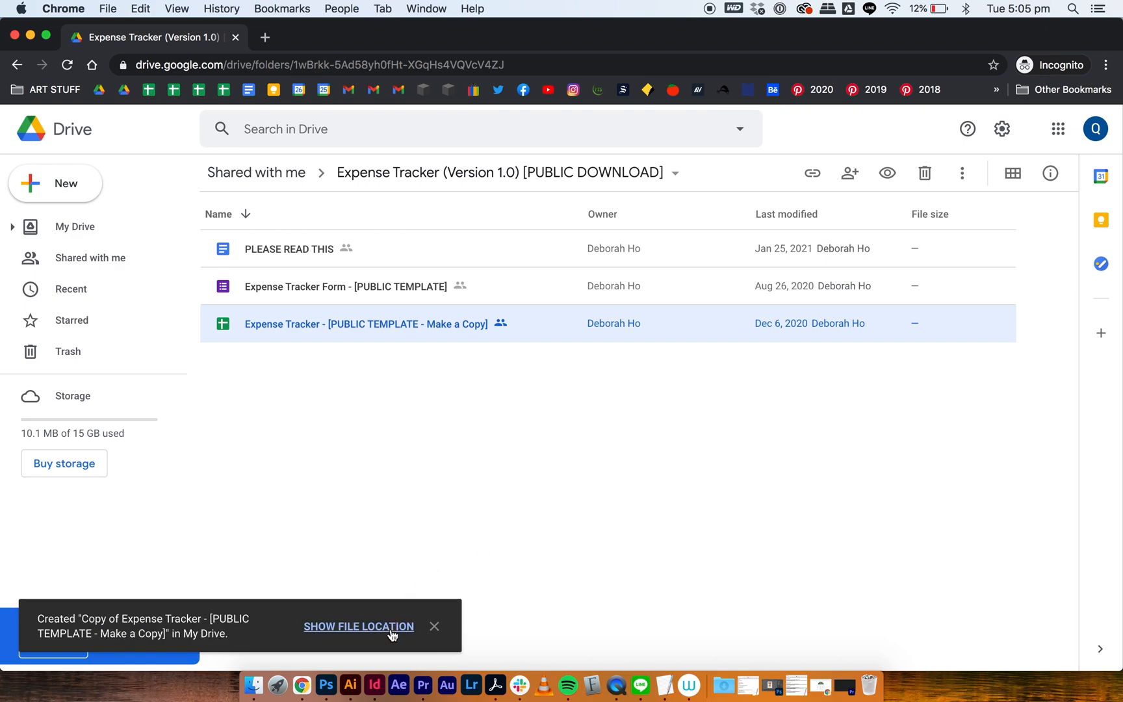
click(359, 627)
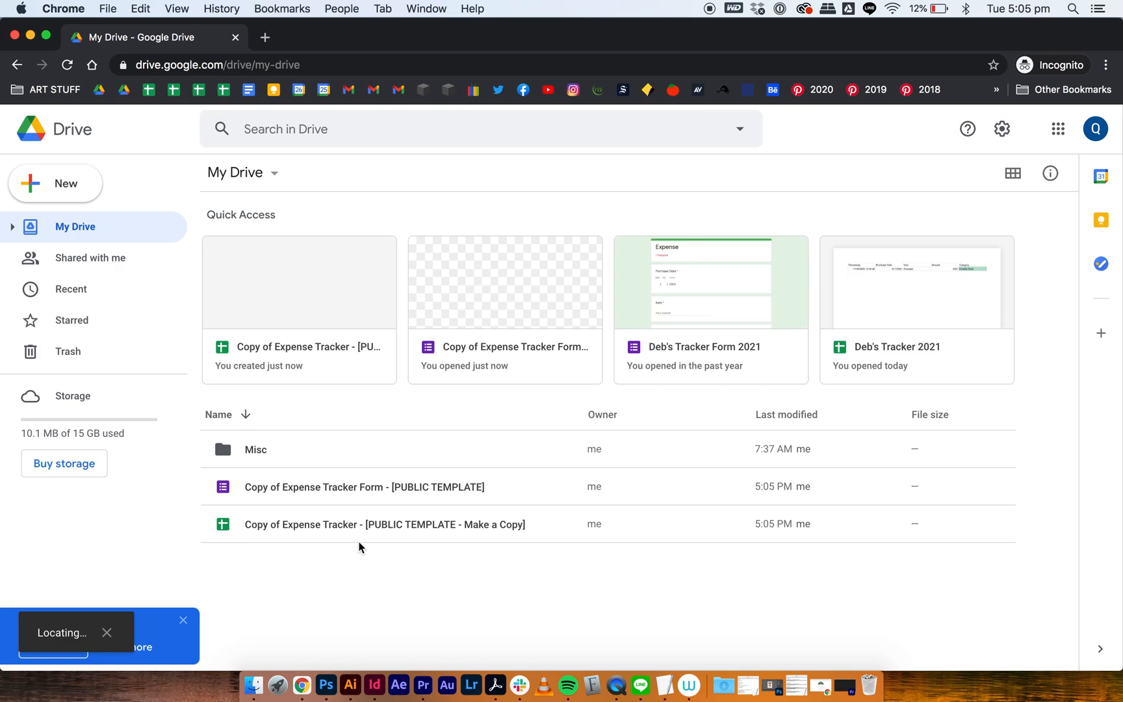
click(385, 524)
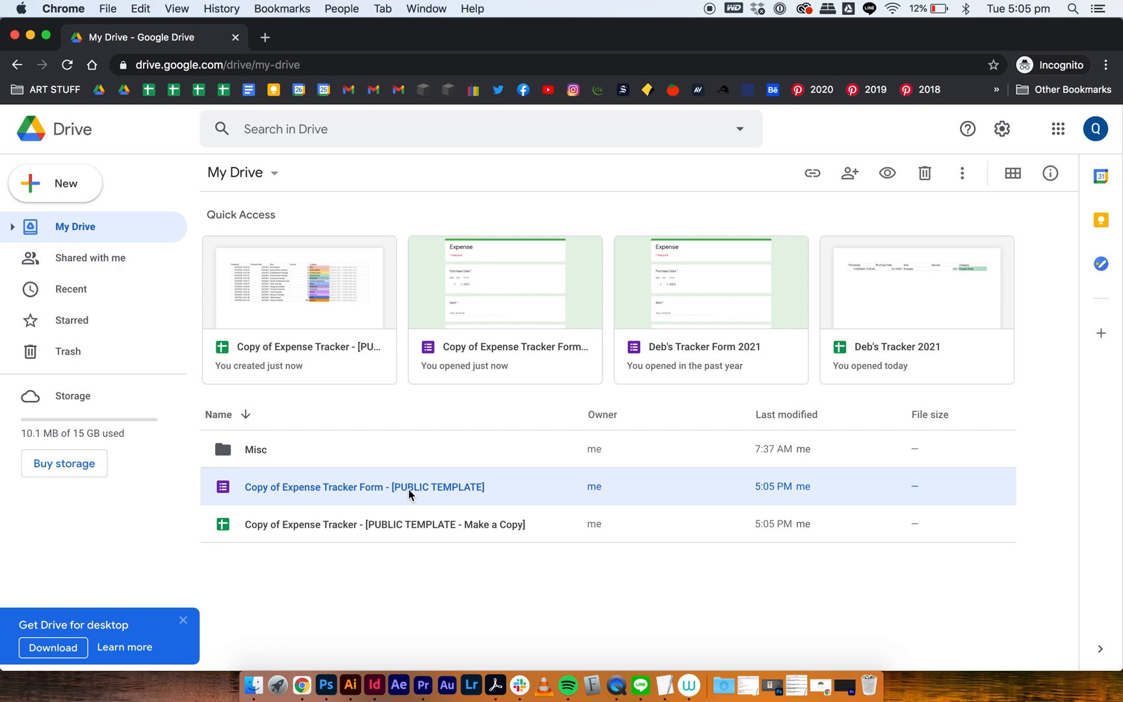
click(384, 525)
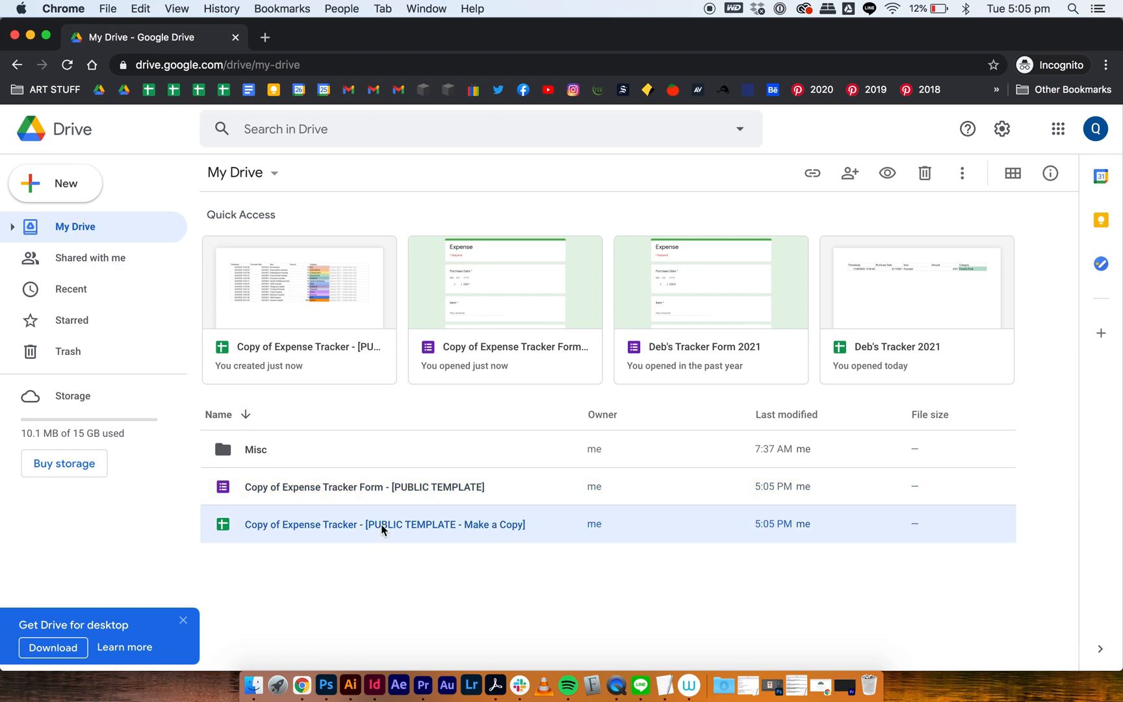
- Open 'Copy of Expense Tracker - [PUBLIC TEMPLATE - Make a Copy]' in Sheets and type 'Hello'
double_click(385, 525)
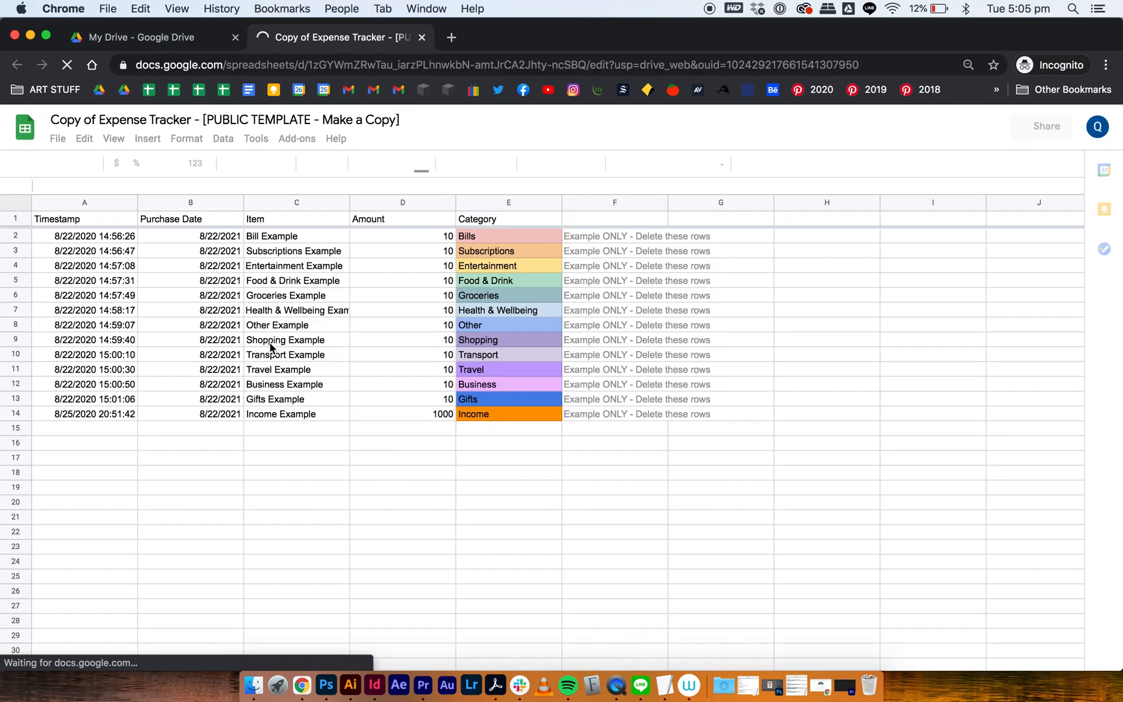
text(Hello)
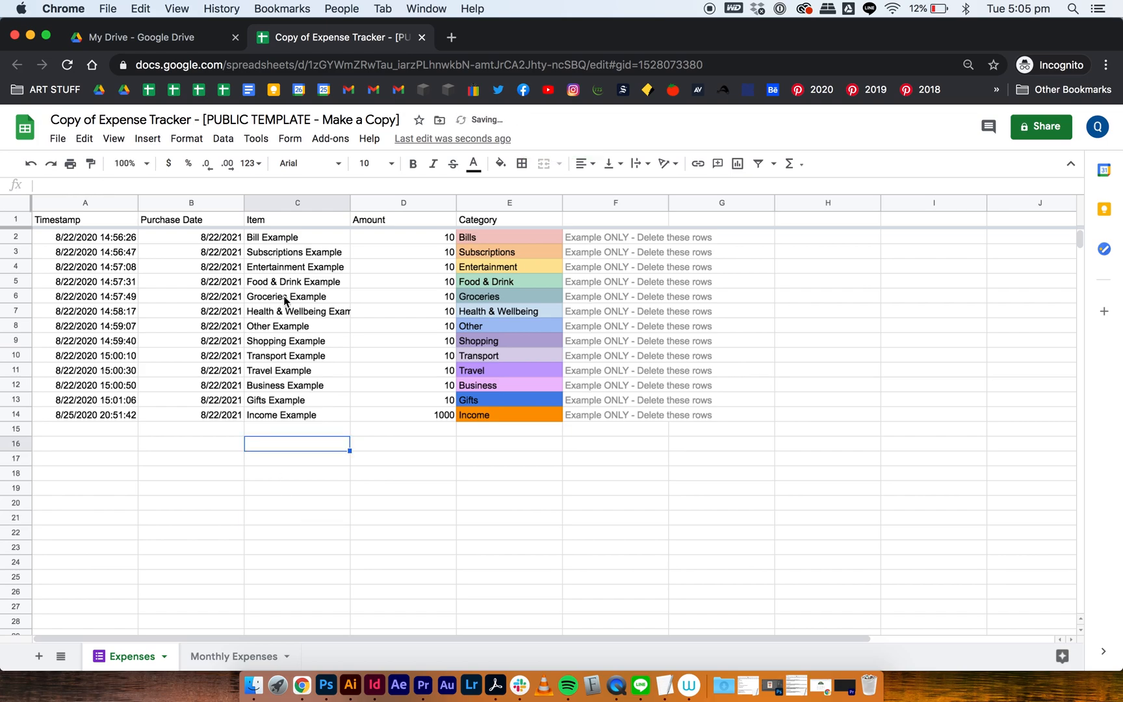
click(143, 37)
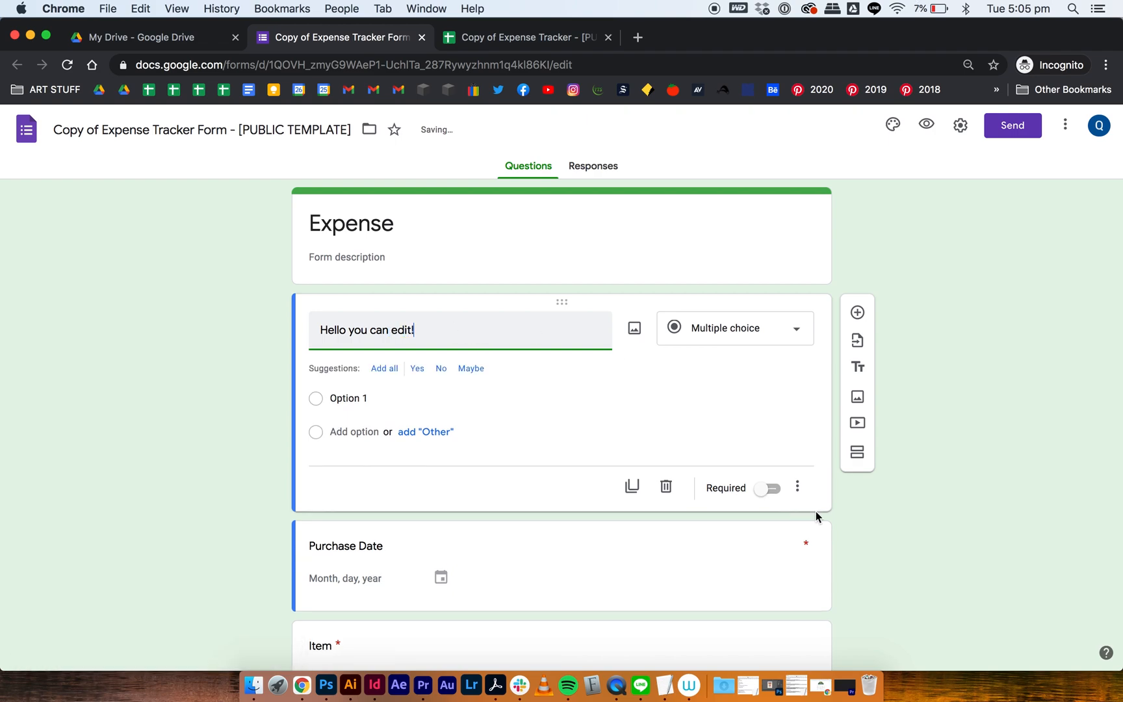
- Delete the 'Hello you can edit!' question from the copied form and return to My Drive
click(666, 487)
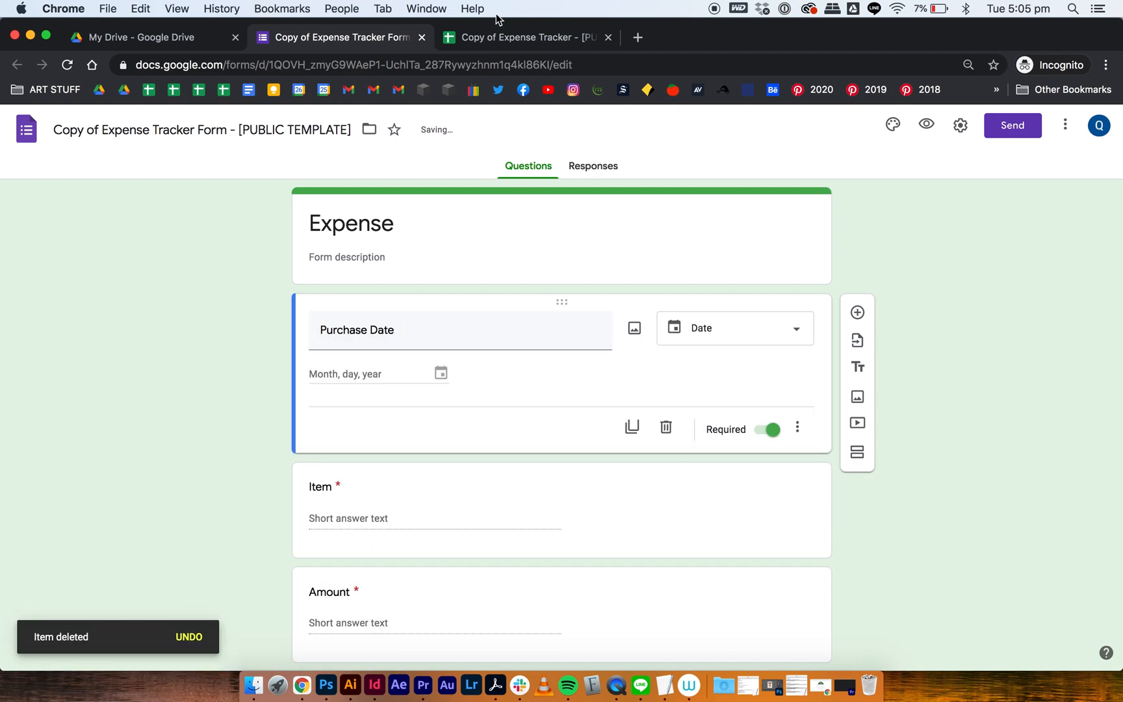
click(143, 36)
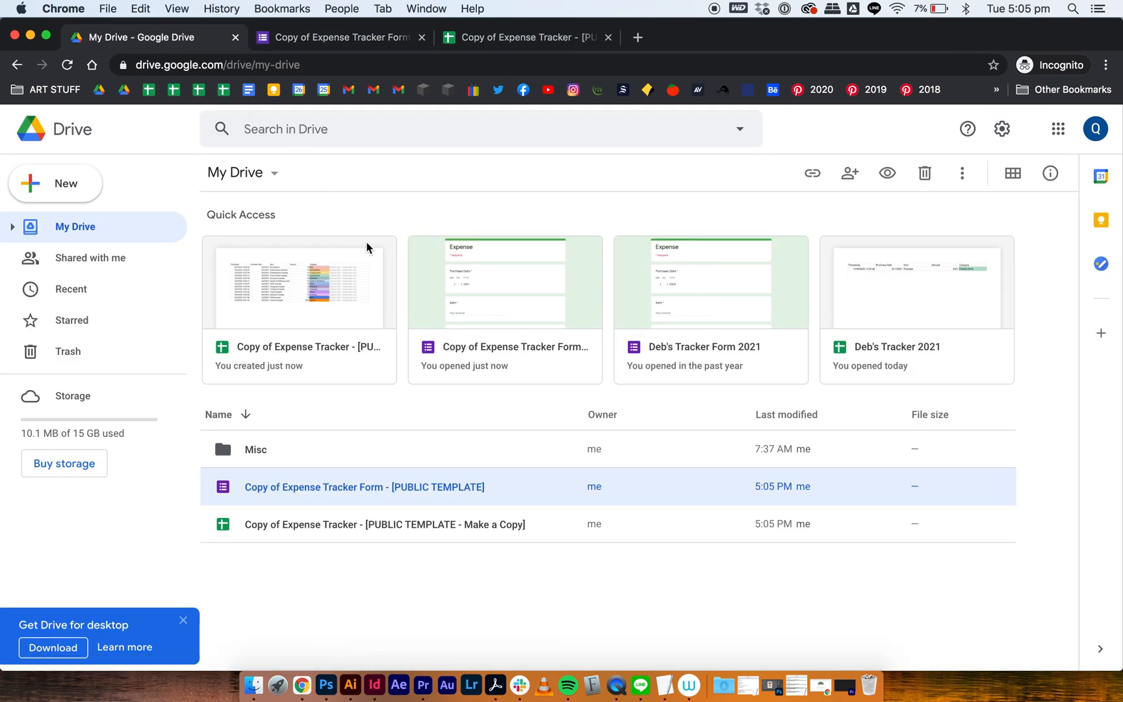
mouse_move(713, 11)
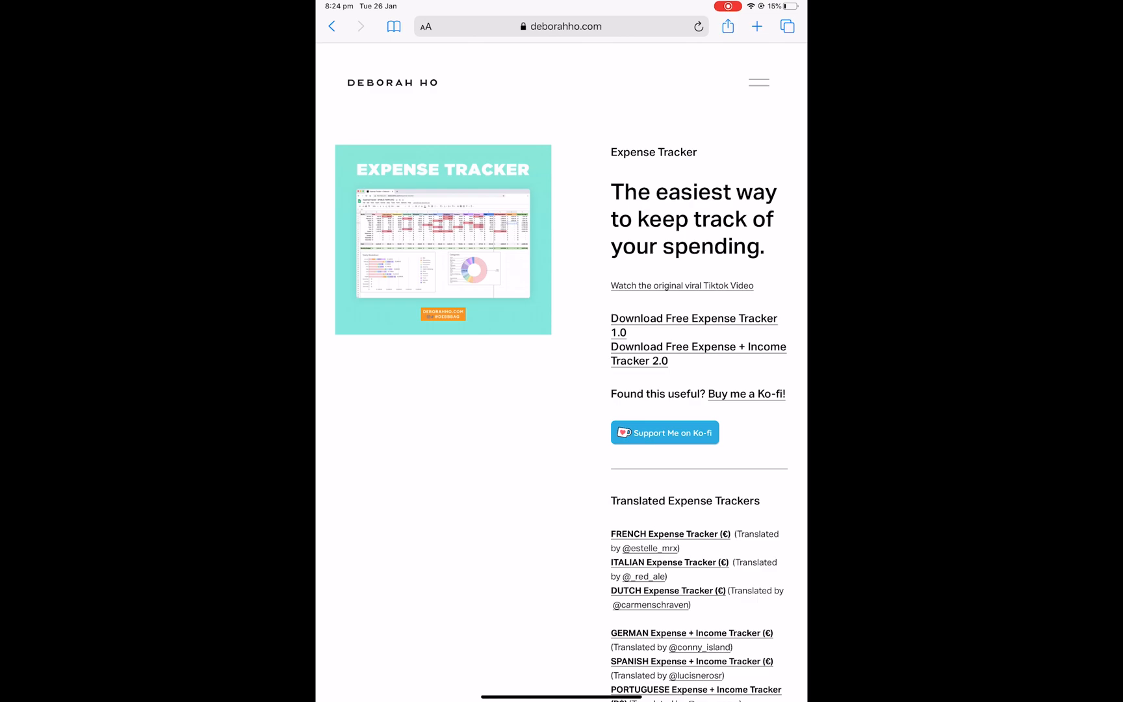
- On the iPad, open the 1.0 download folder and copy the tracker spreadsheet
click(677, 325)
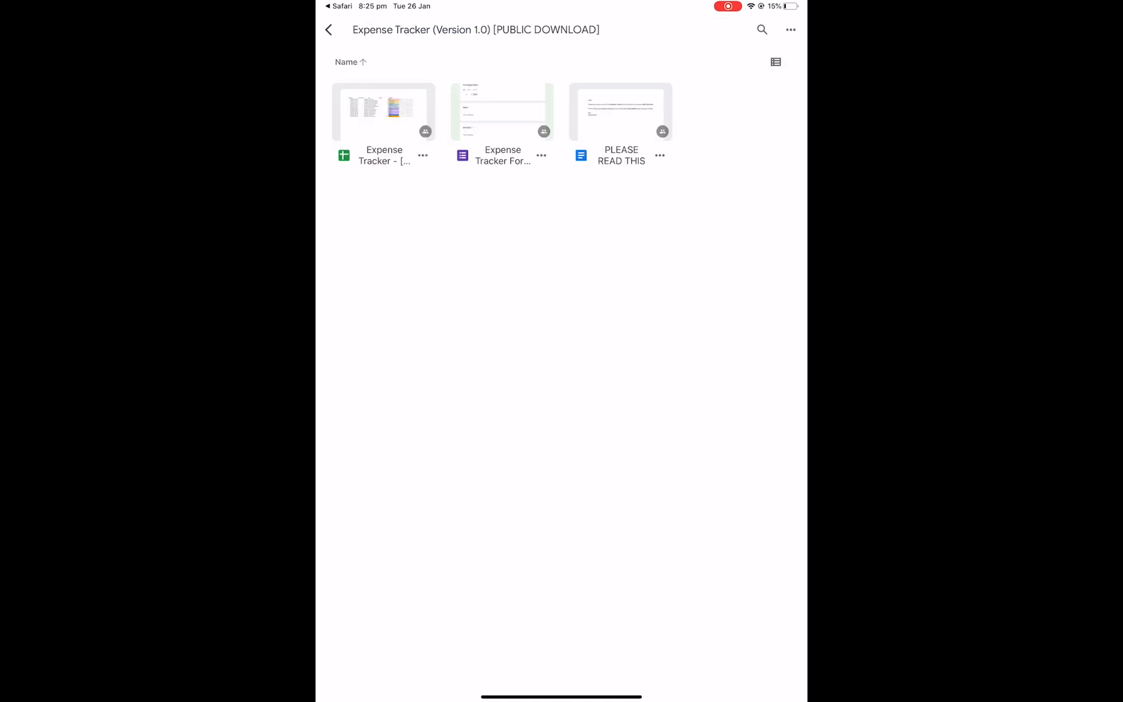
click(423, 156)
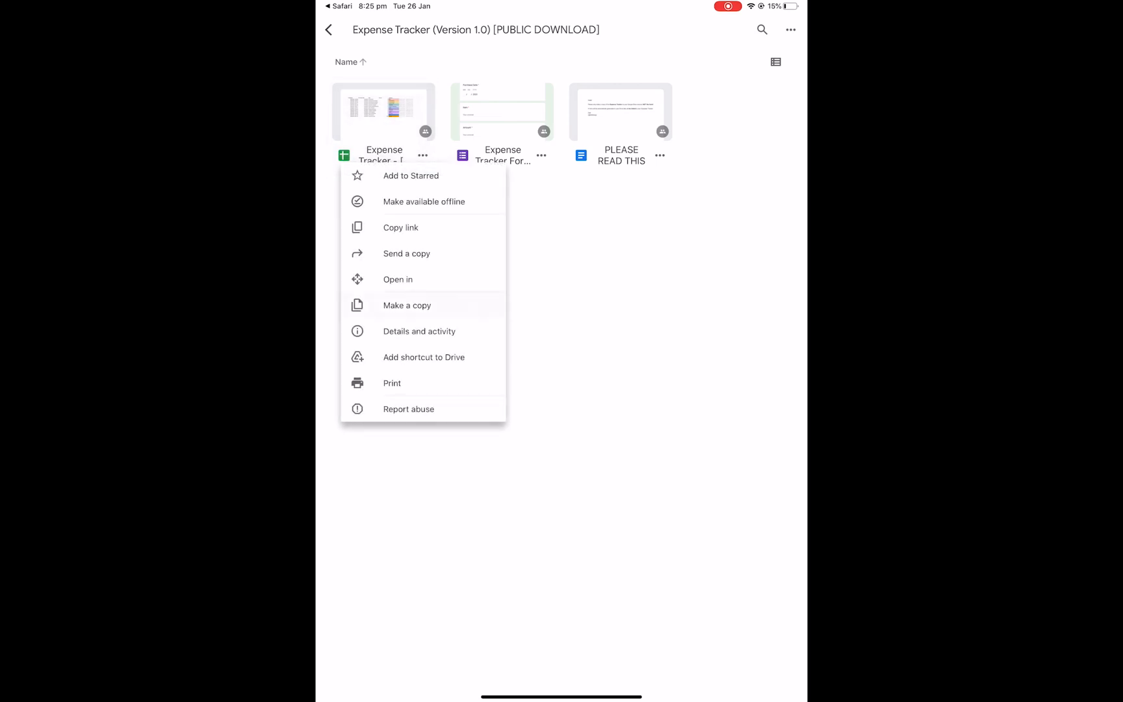
click(407, 305)
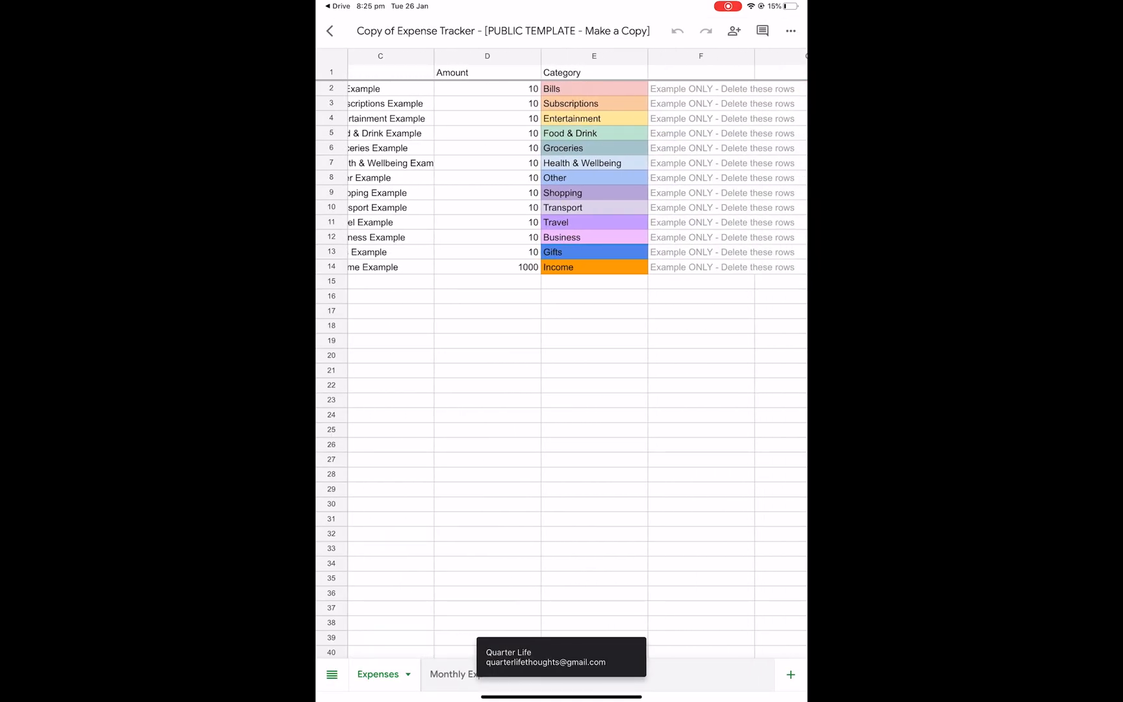
- View the Monthly Expenses sheet, then open the copied Expense form in Safari
click(458, 674)
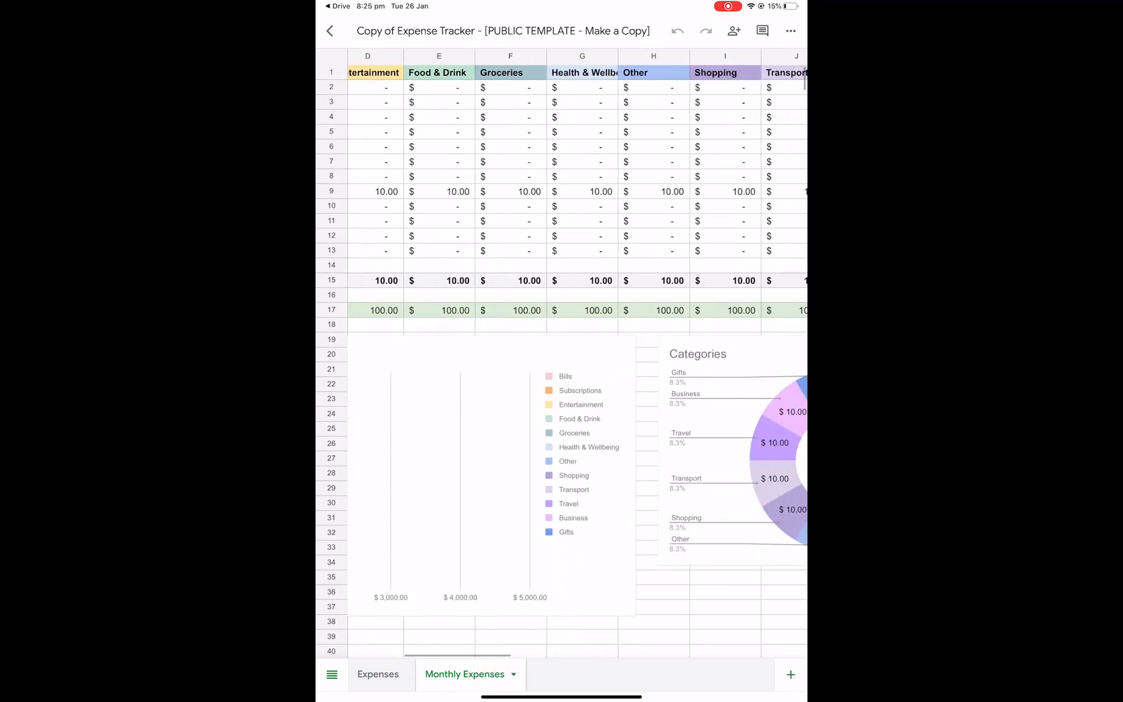
click(328, 30)
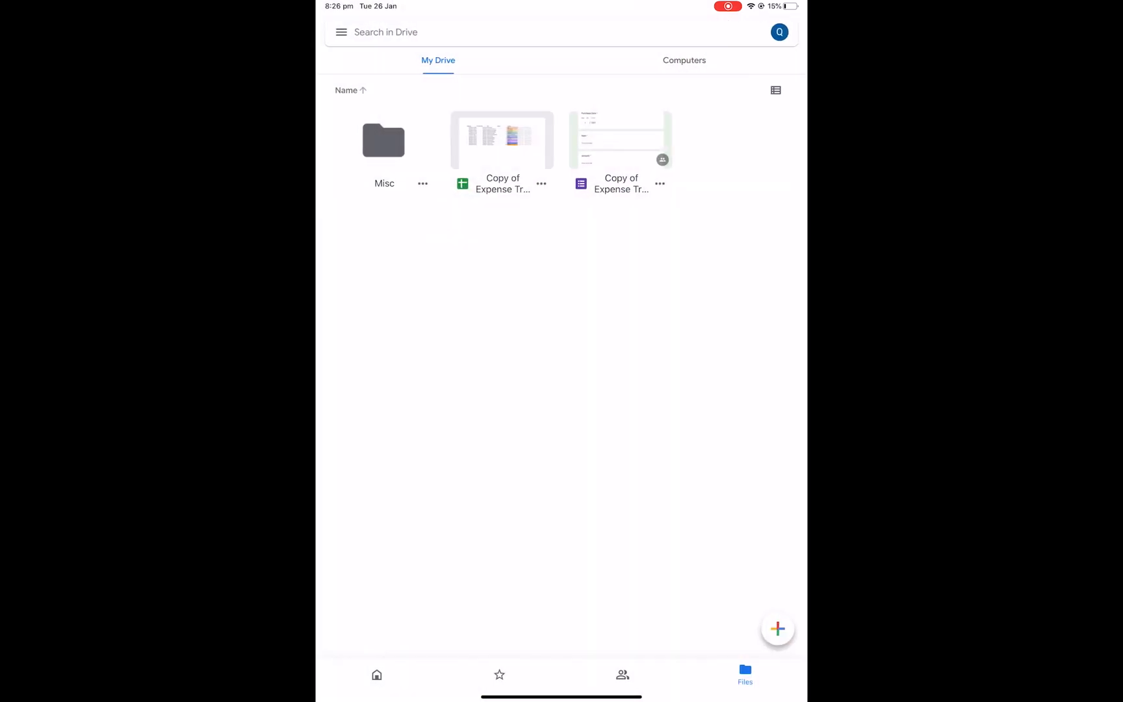
click(542, 184)
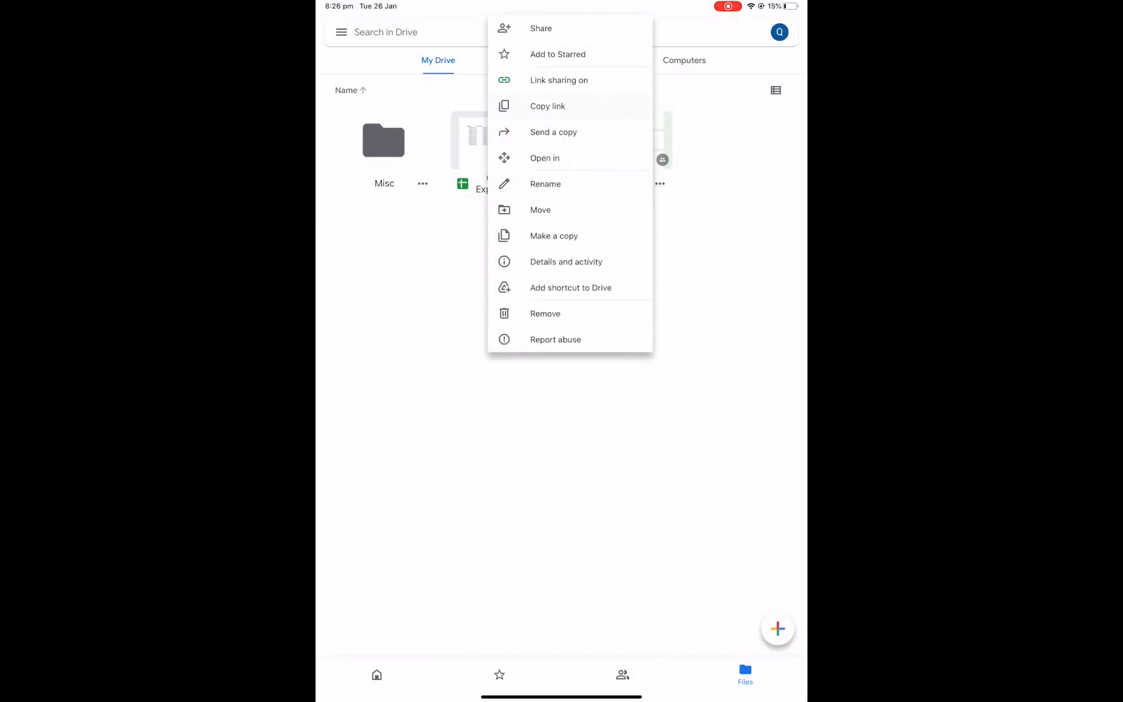
click(547, 106)
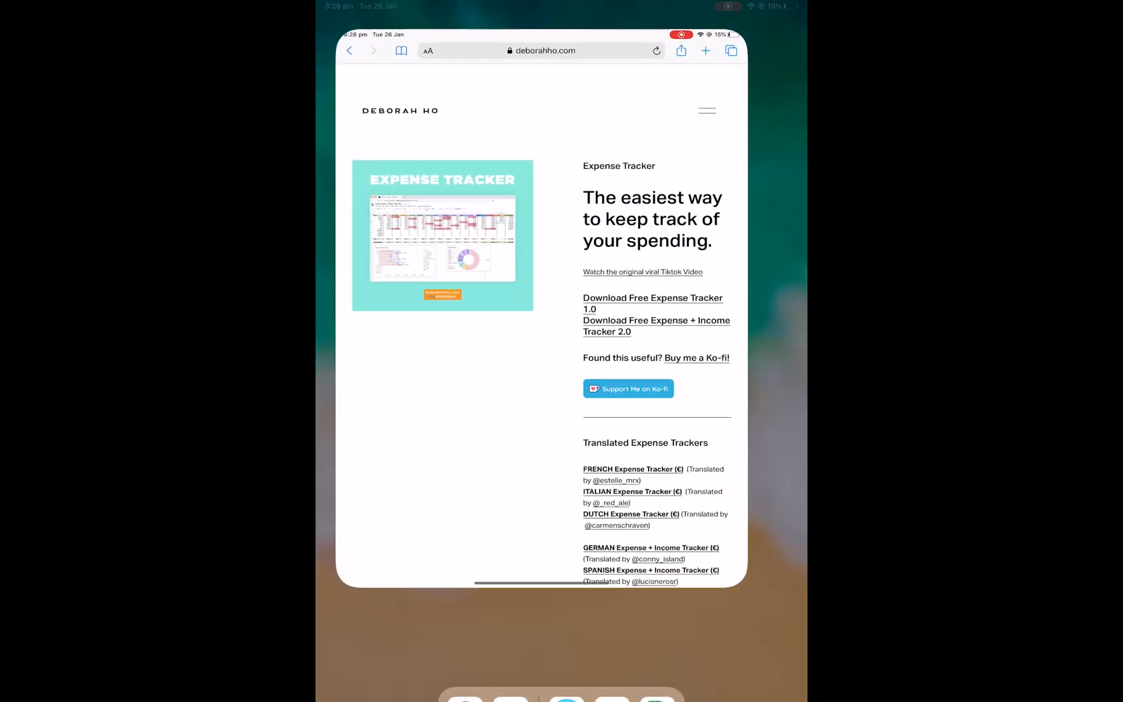
click(705, 51)
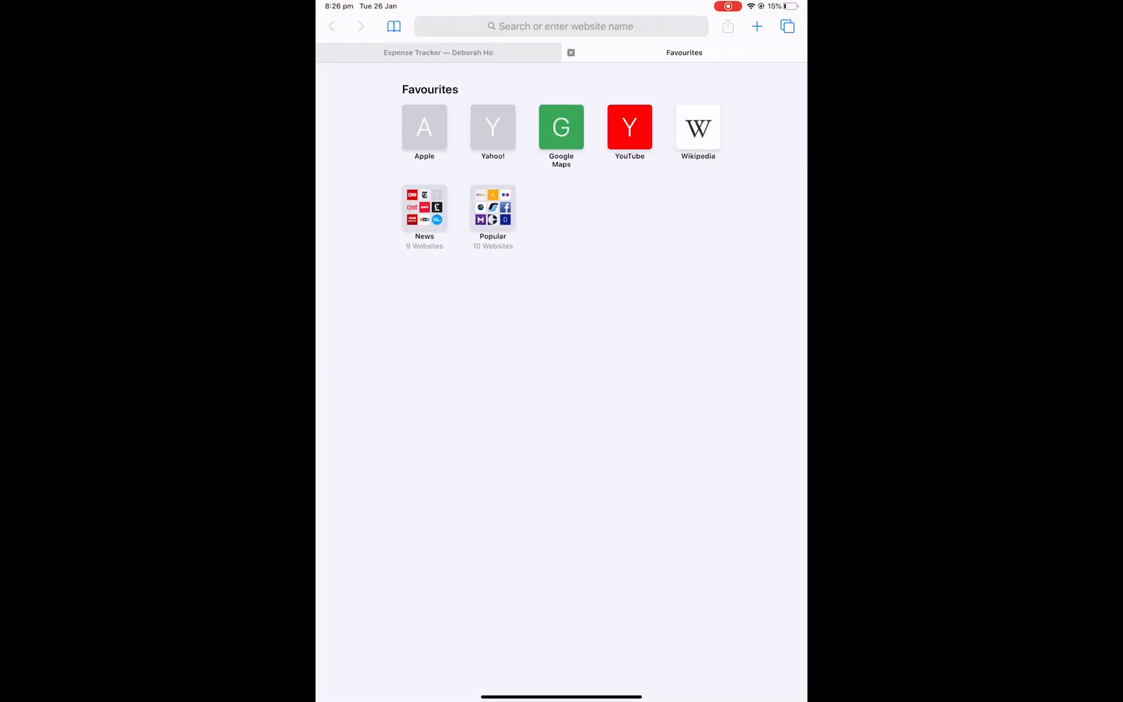
click(684, 53)
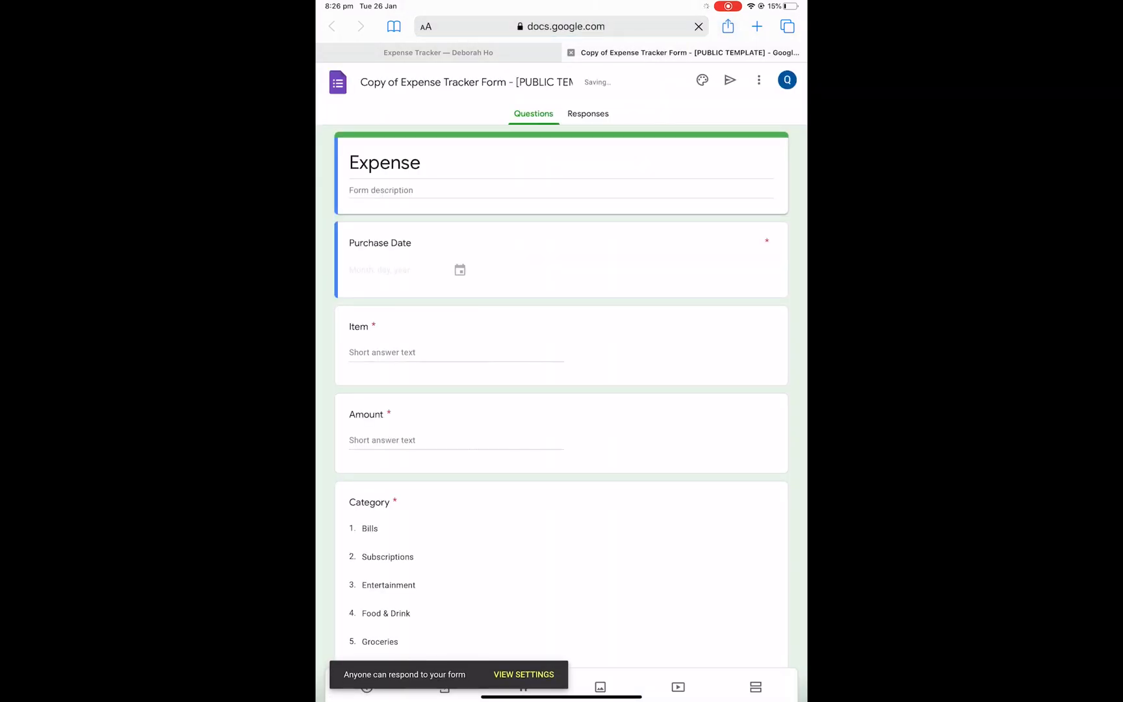
- Add an Expense form shortcut to the home screen and reopen Drive's file list
click(759, 80)
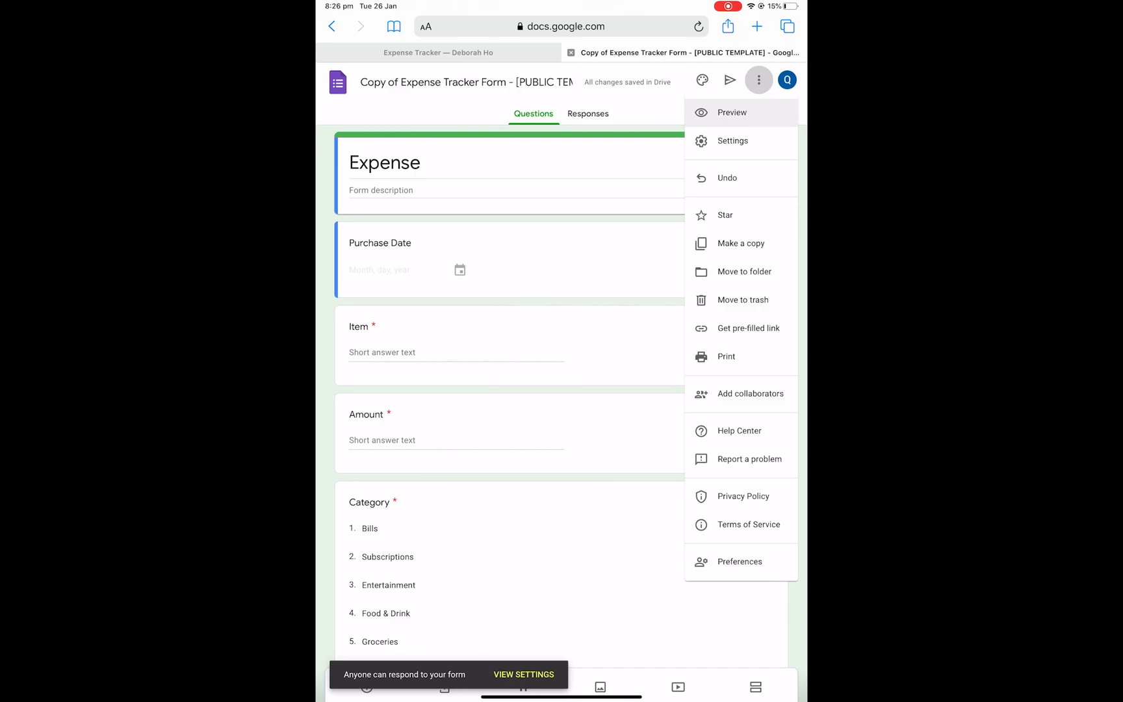
click(732, 112)
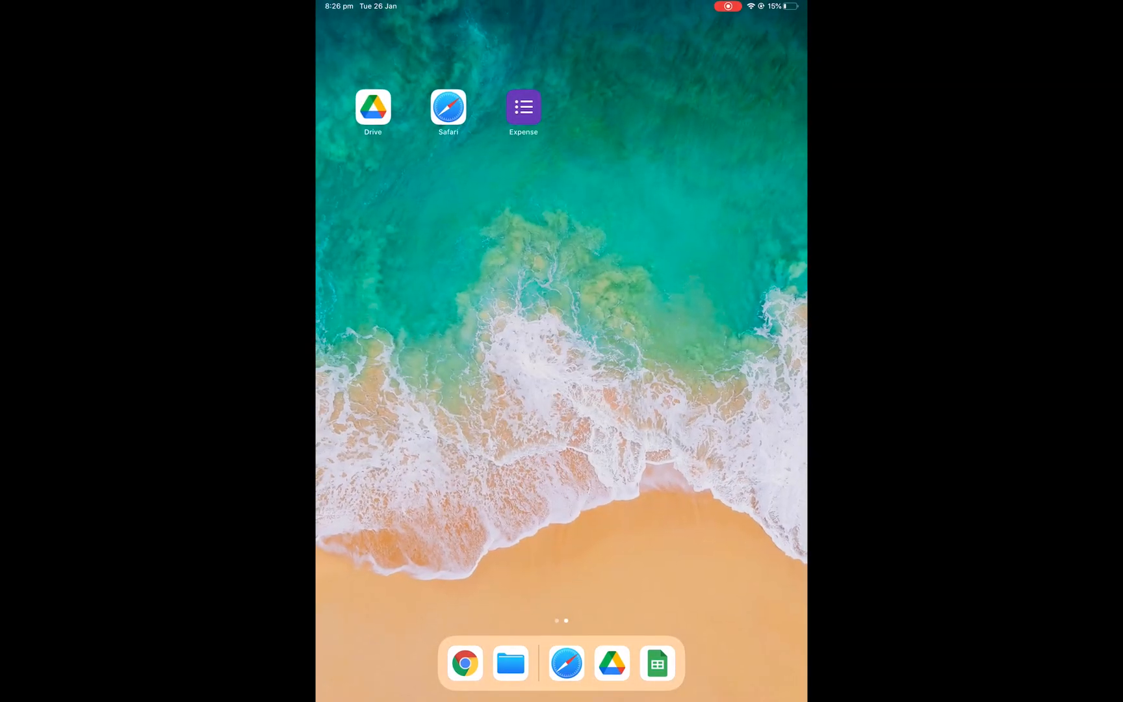
click(373, 106)
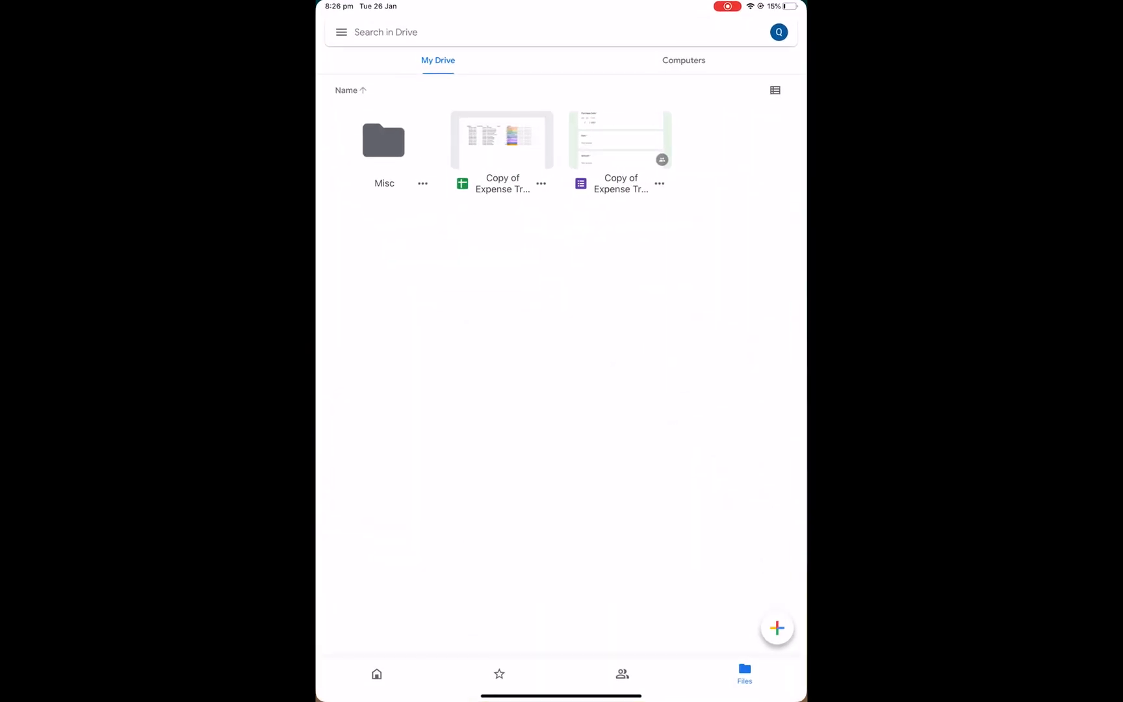